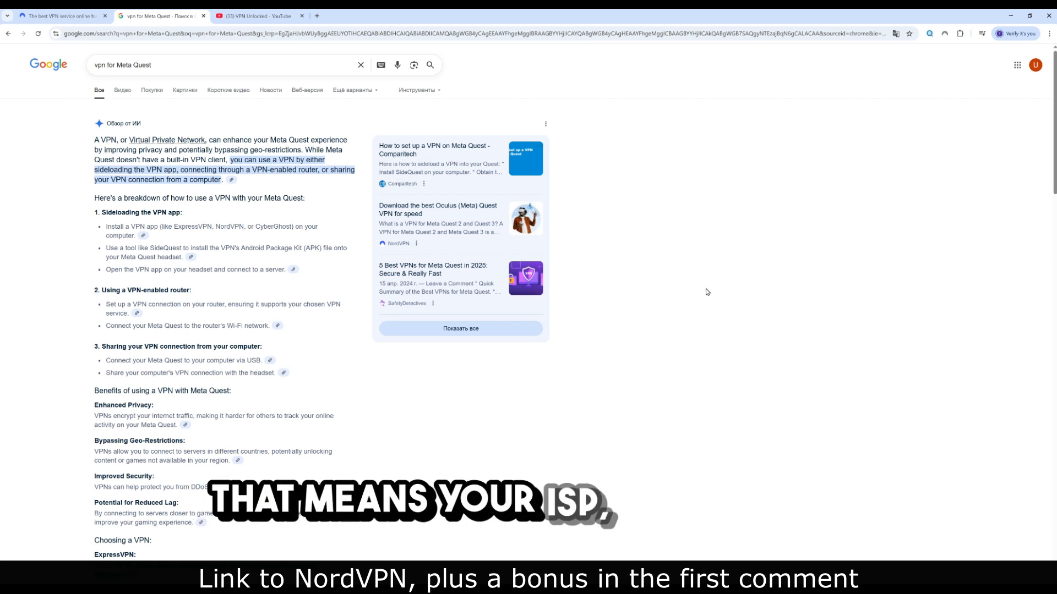
Step: Go to NordVPN's page on the fastest VPN for Meta Quest 2 and 3
scroll(down, 3)
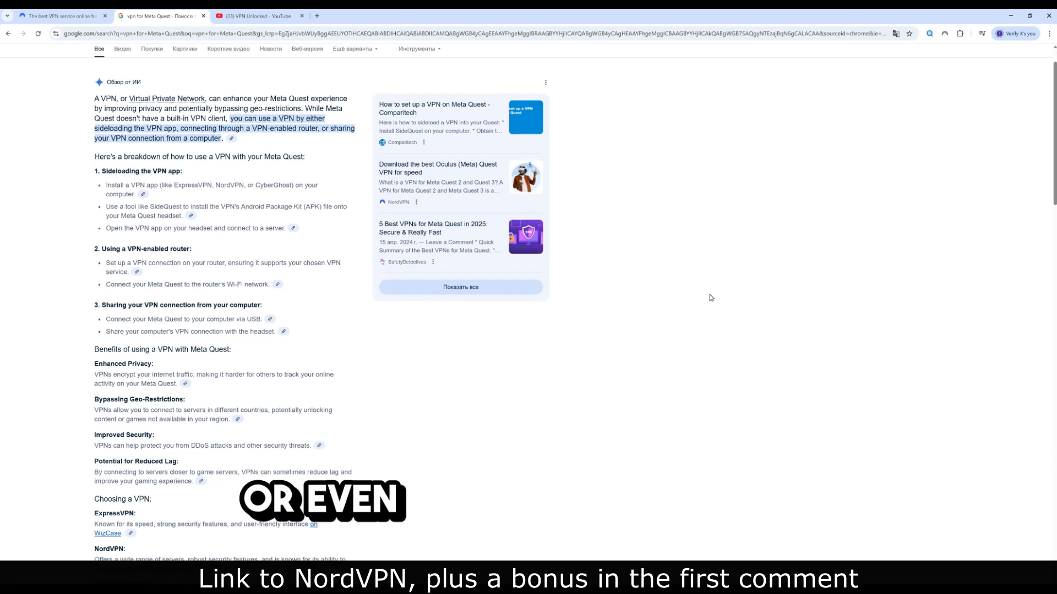
mouse_move(677, 309)
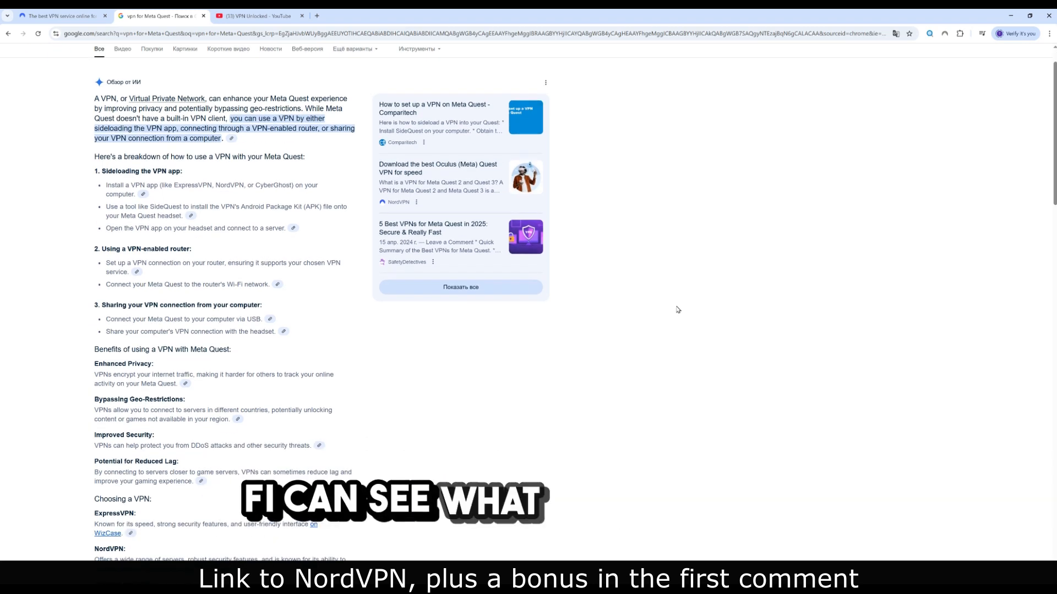
scroll(down, 3)
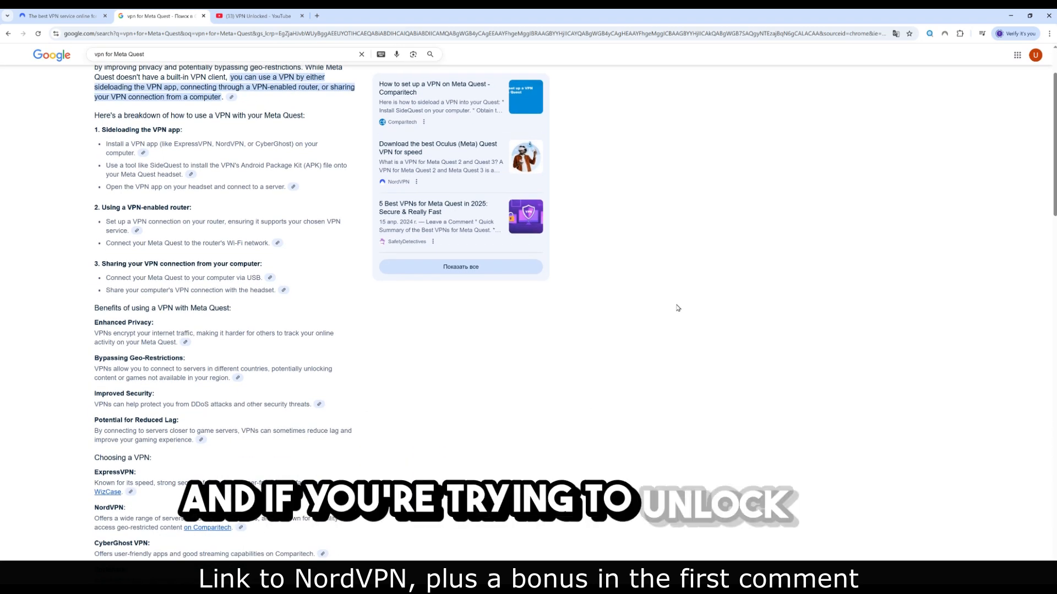
scroll(up, 3)
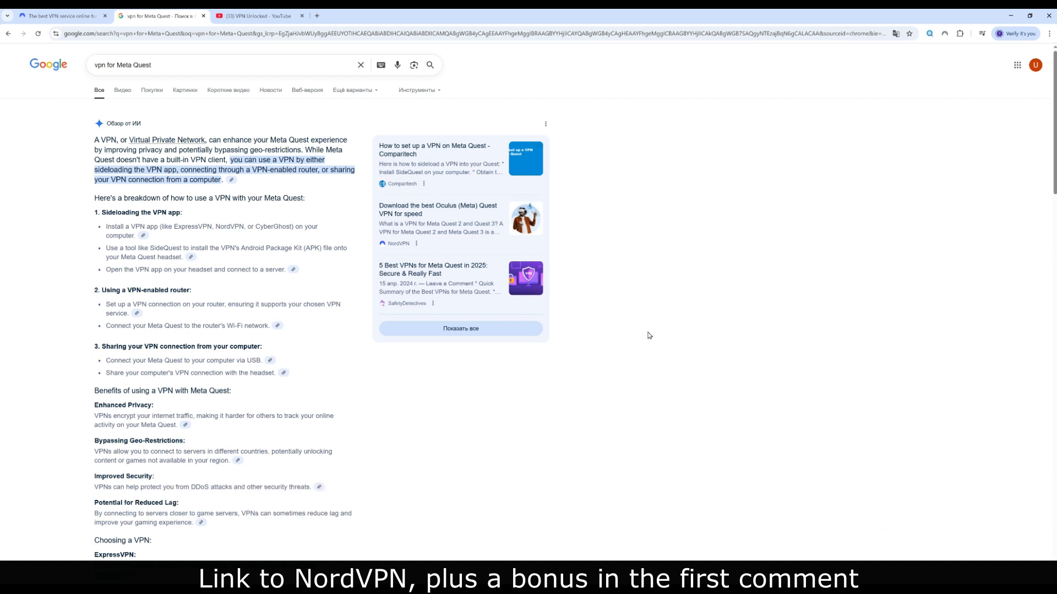
mouse_move(649, 336)
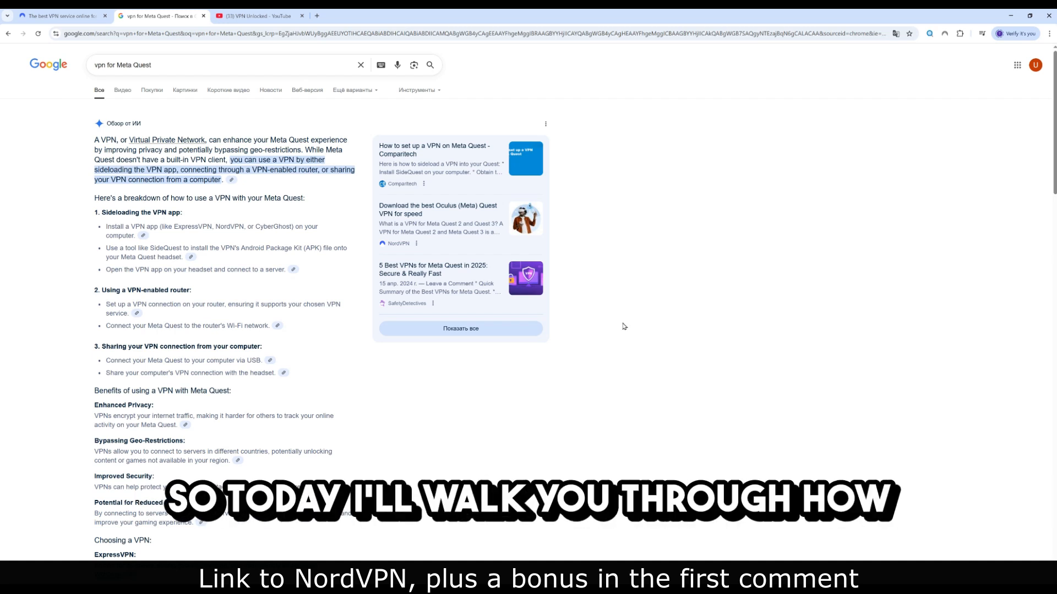
click(60, 15)
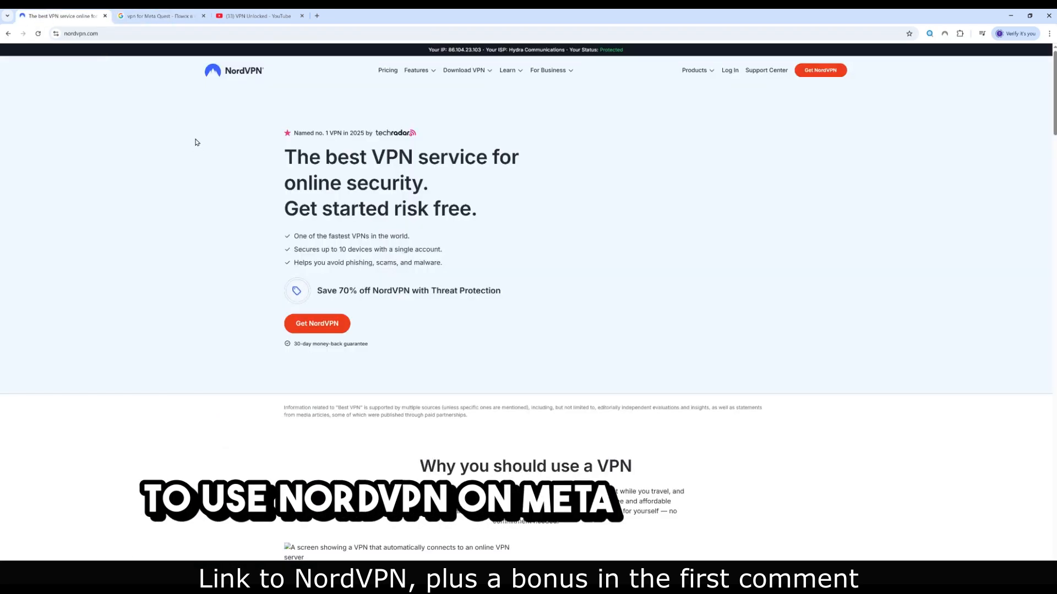
click(159, 15)
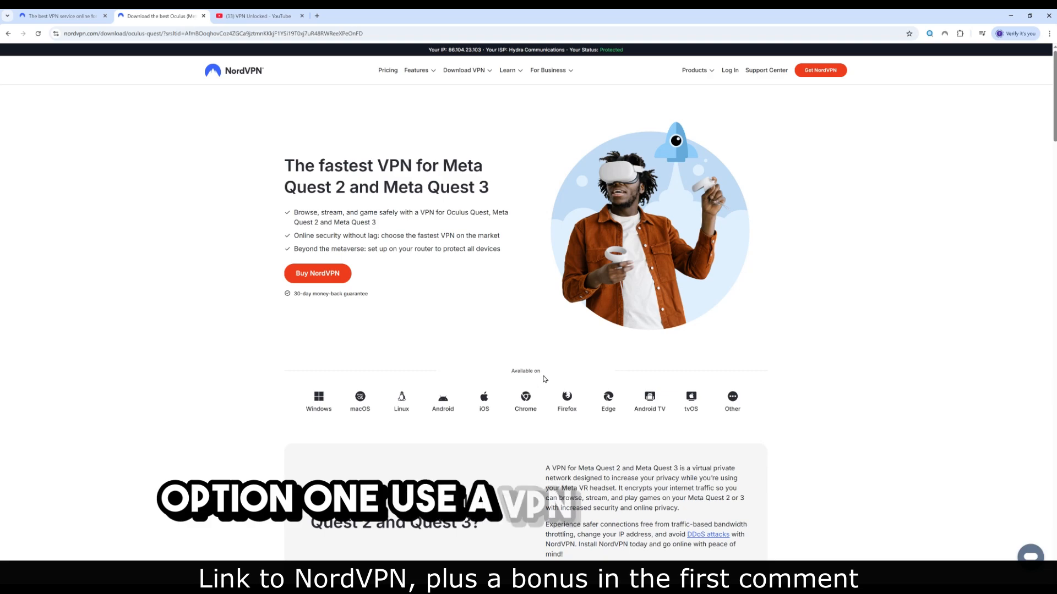
Step: Scroll the Meta Quest page down to its FAQ section and footer
scroll(down, 3)
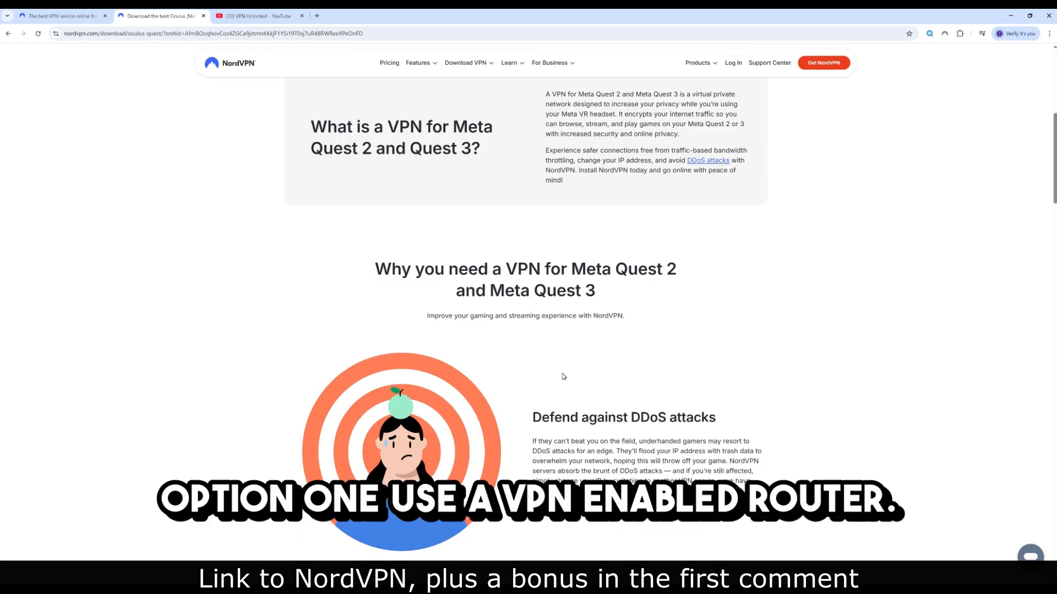
scroll(down, 3)
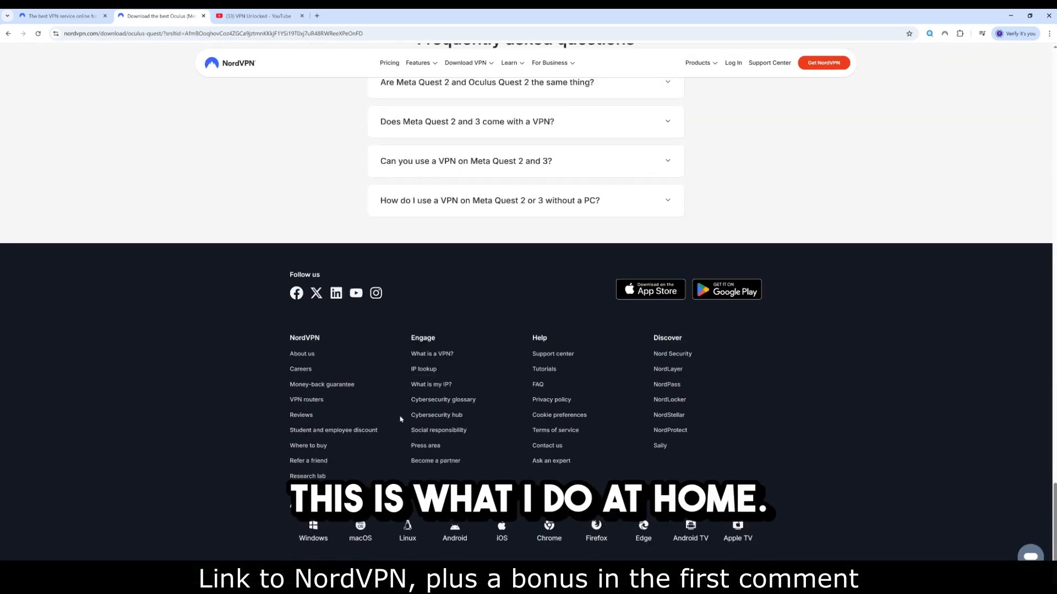
Step: Go to NordVPN's VPN routers page and read down through its content
click(306, 399)
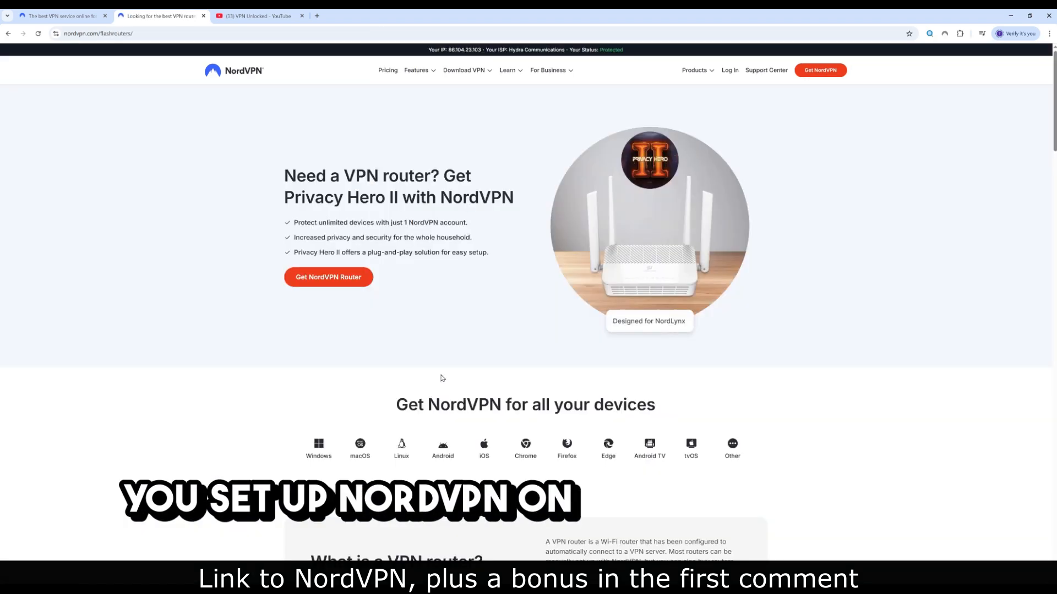
scroll(down, 3)
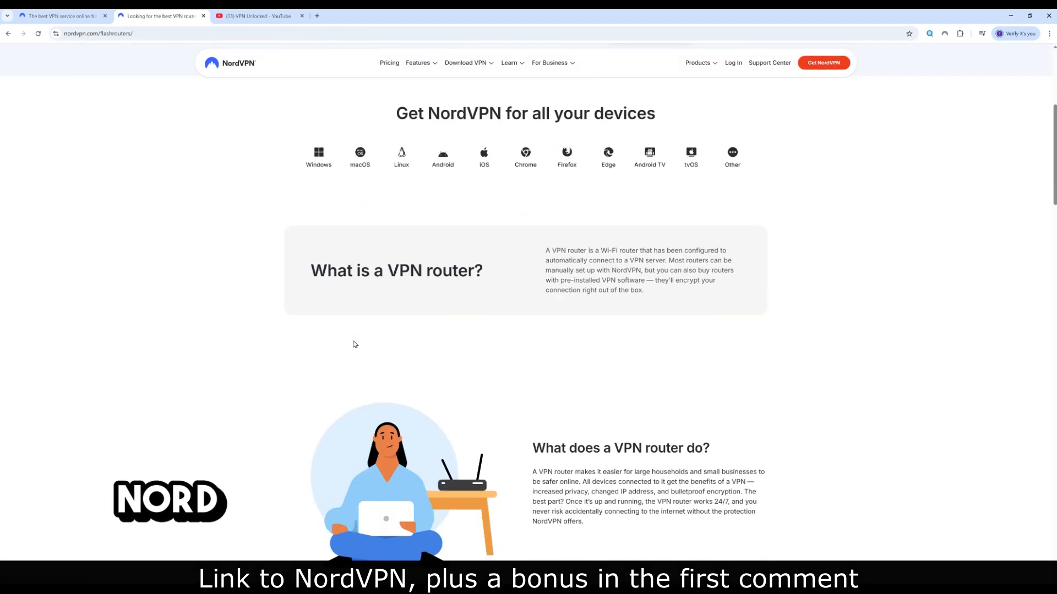
scroll(down, 3)
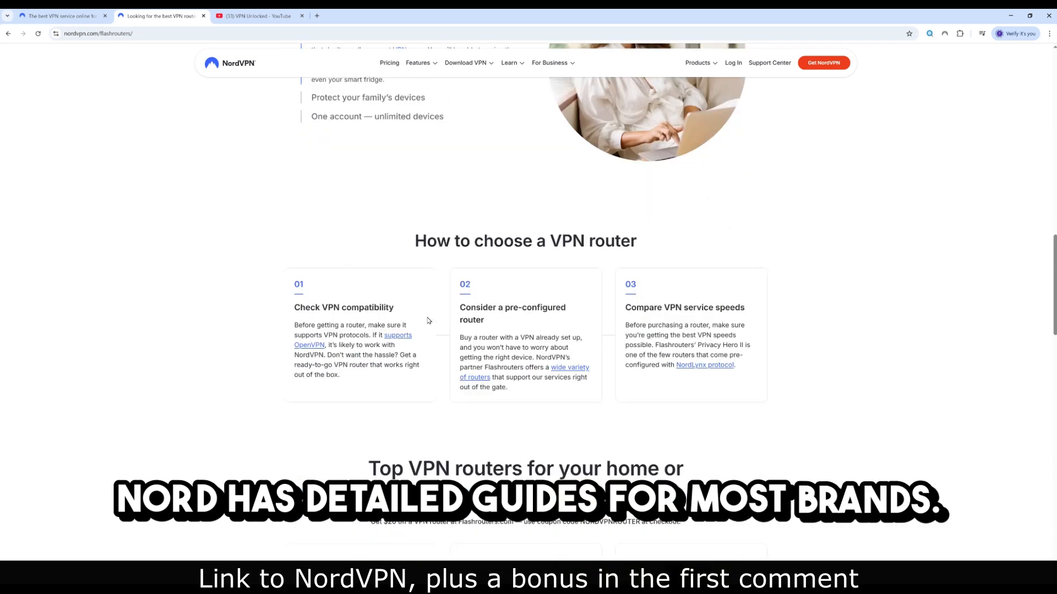
scroll(down, 3)
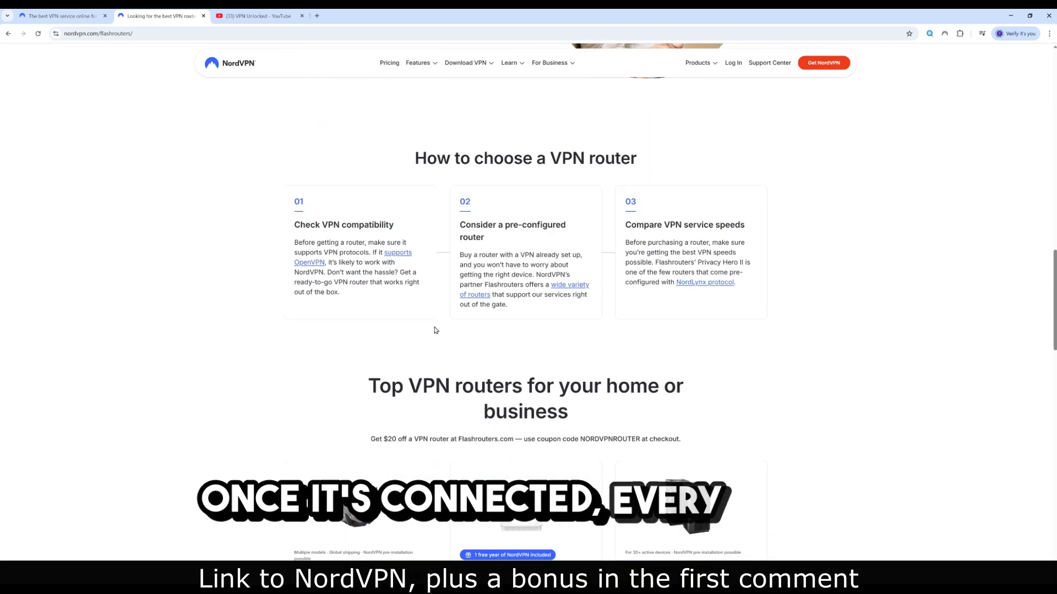
scroll(down, 3)
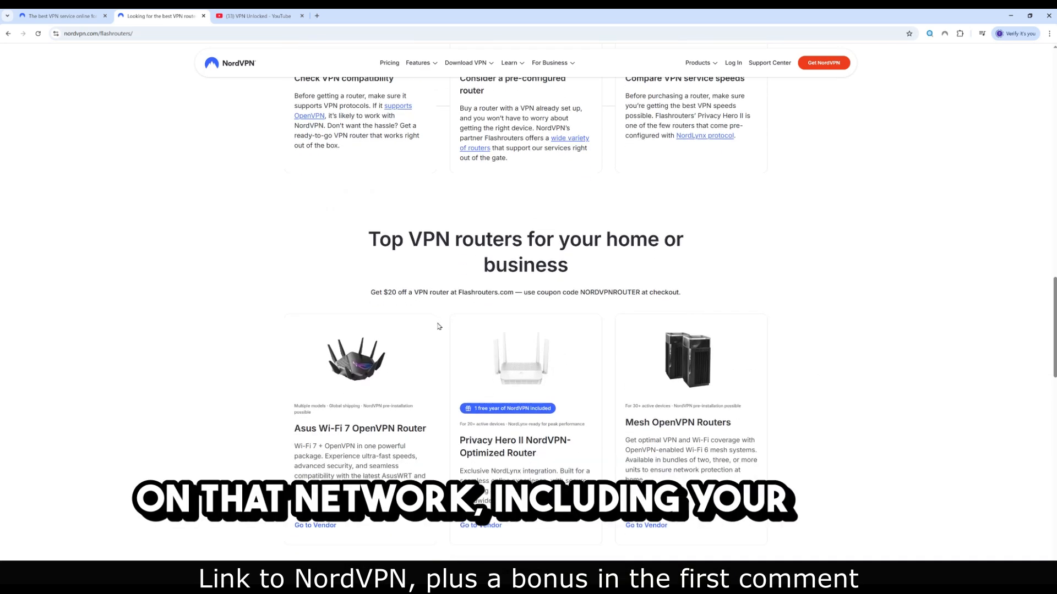
Step: Scroll further down the routers page, then back up toward the top
scroll(down, 3)
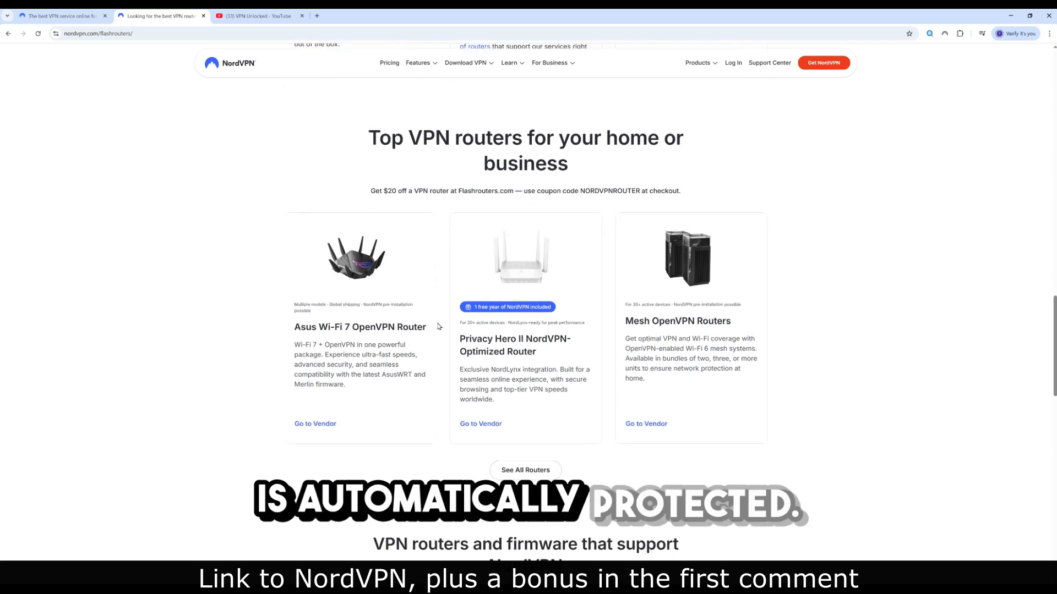
scroll(down, 3)
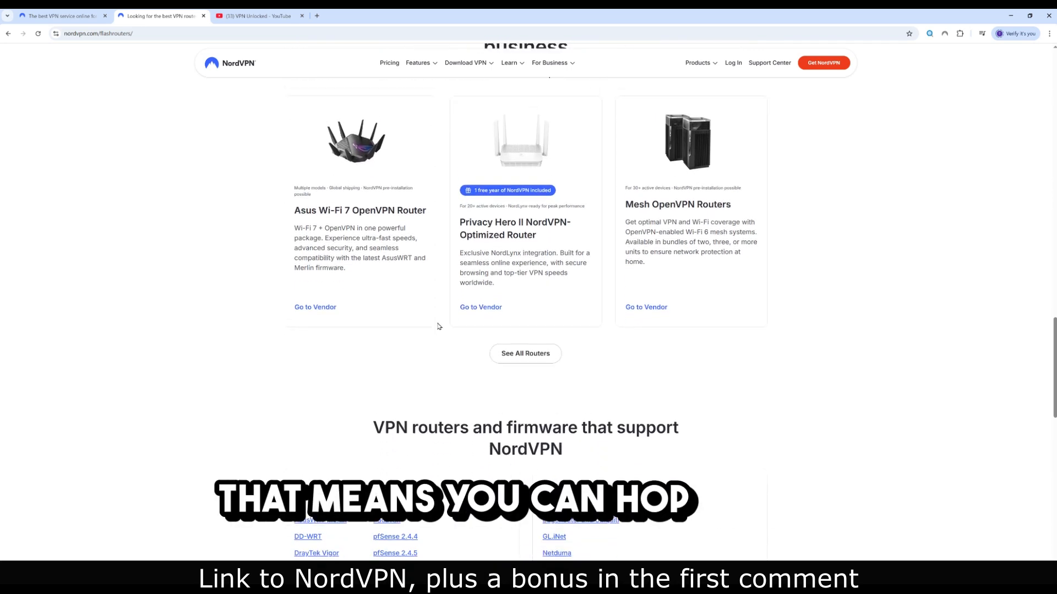
scroll(down, 3)
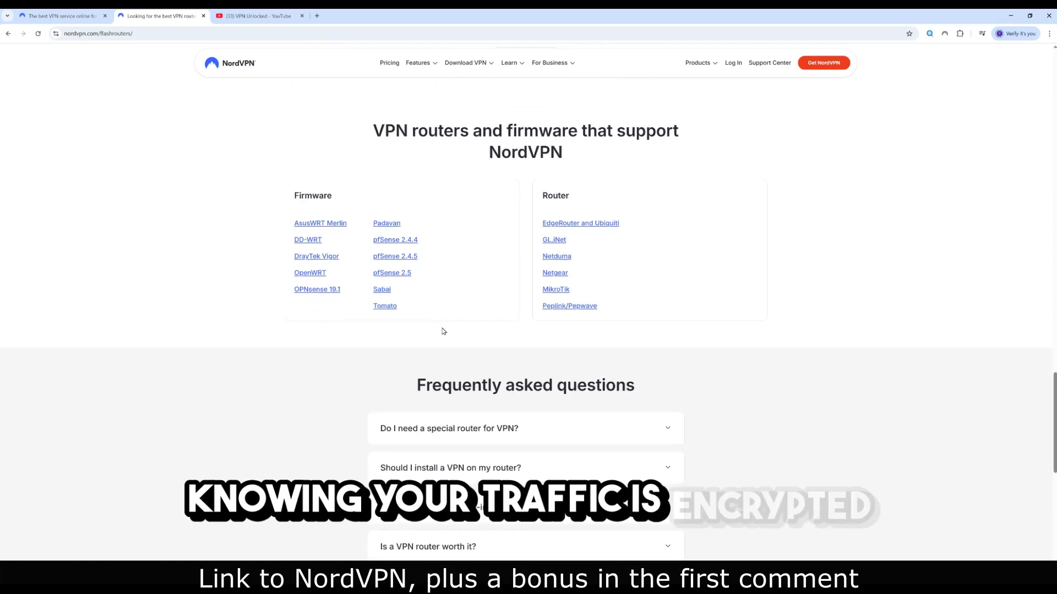
scroll(up, 3)
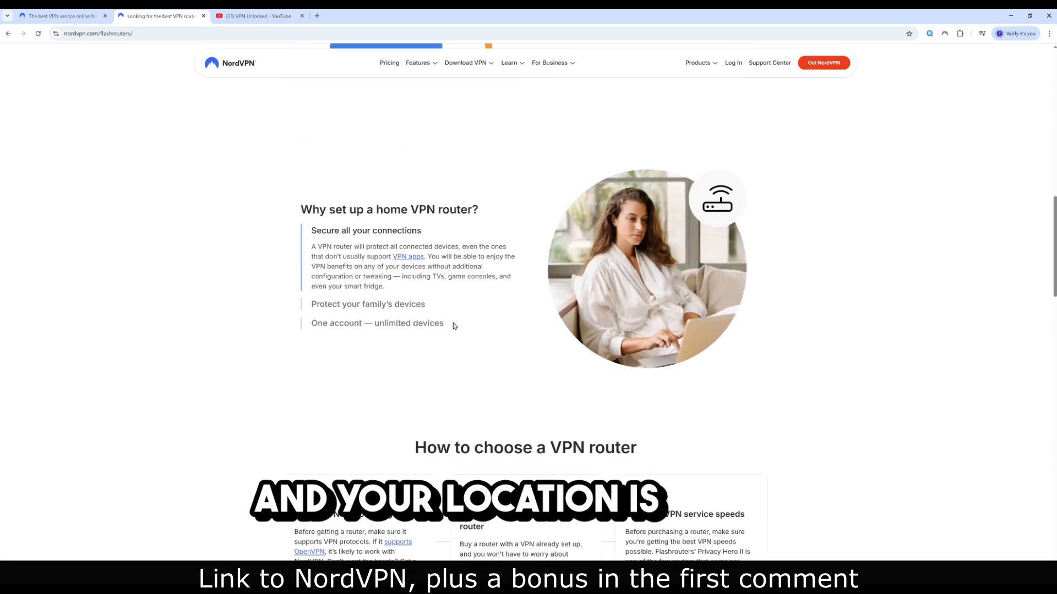
scroll(up, 3)
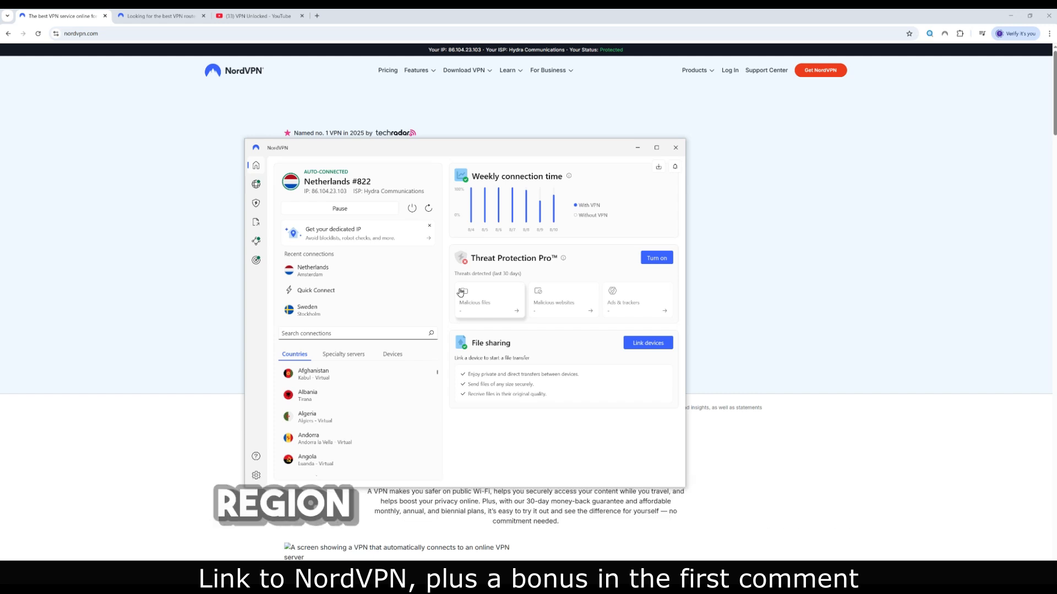
mouse_move(258, 205)
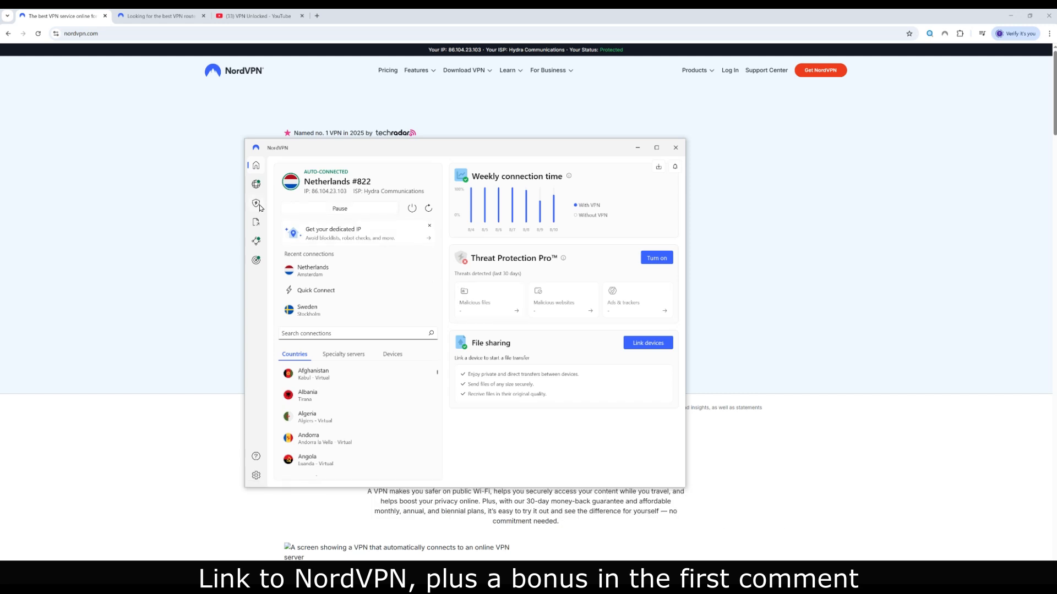
Step: Show the server map zoomed to the North American and Caribbean clusters
click(255, 183)
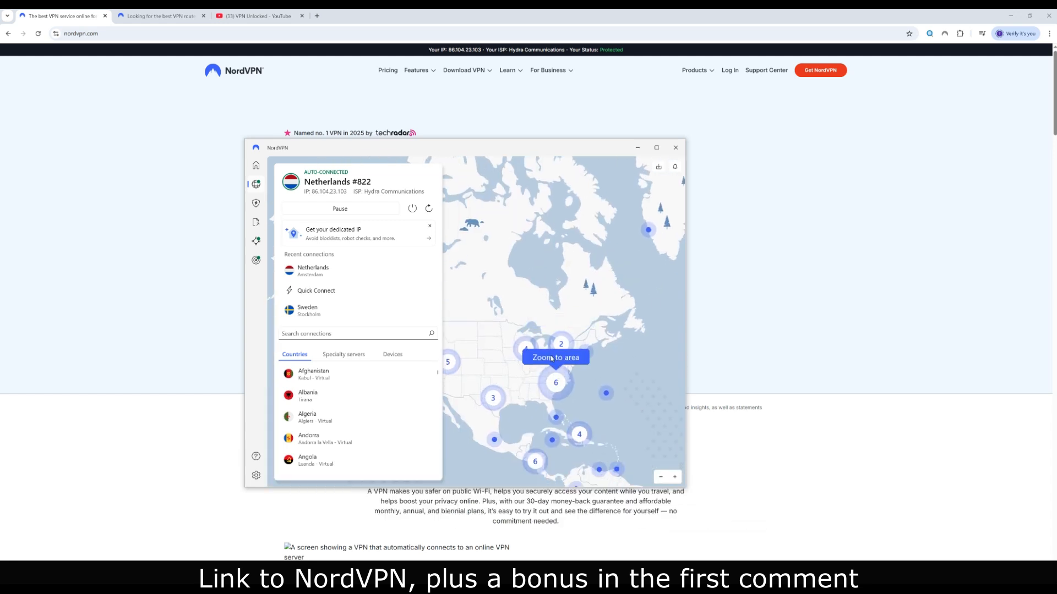
click(555, 357)
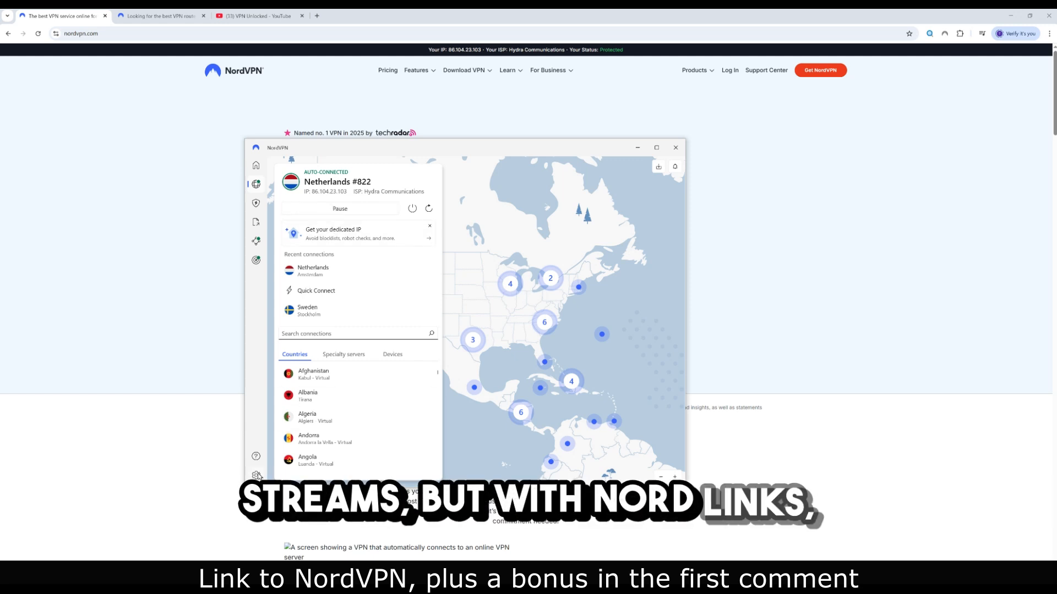
Step: Set the app's VPN protocol to NordLynx
click(256, 475)
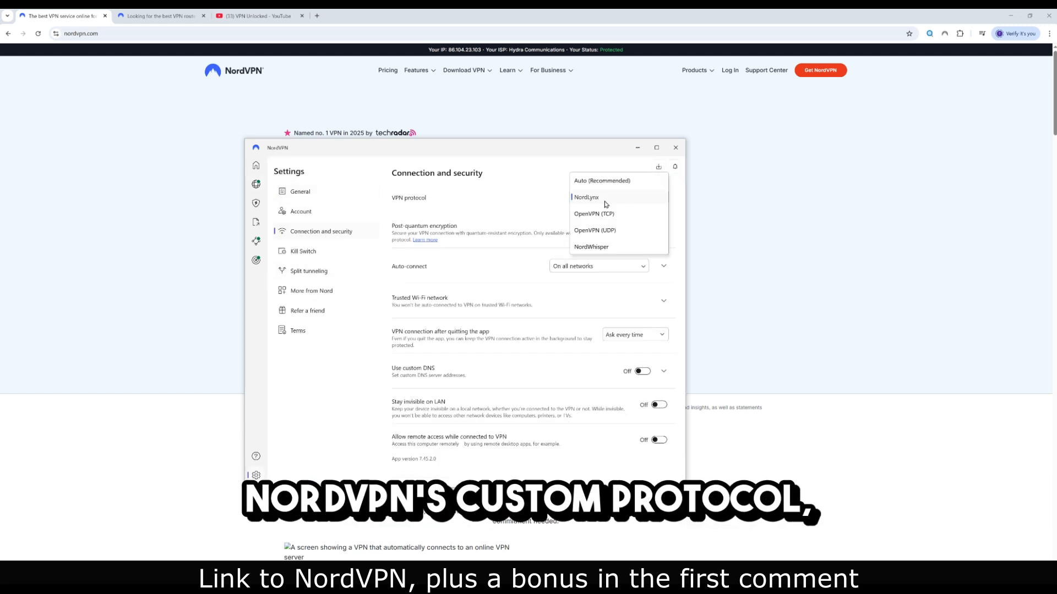
click(586, 197)
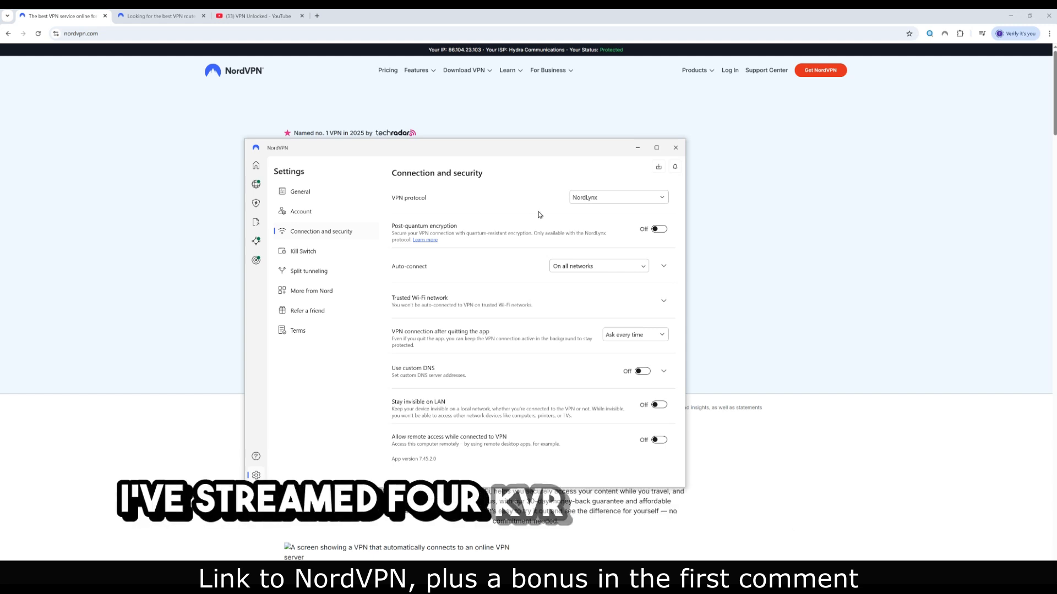
Step: Review Threat Protection Pro, then return to the NordVPN homepage
click(674, 147)
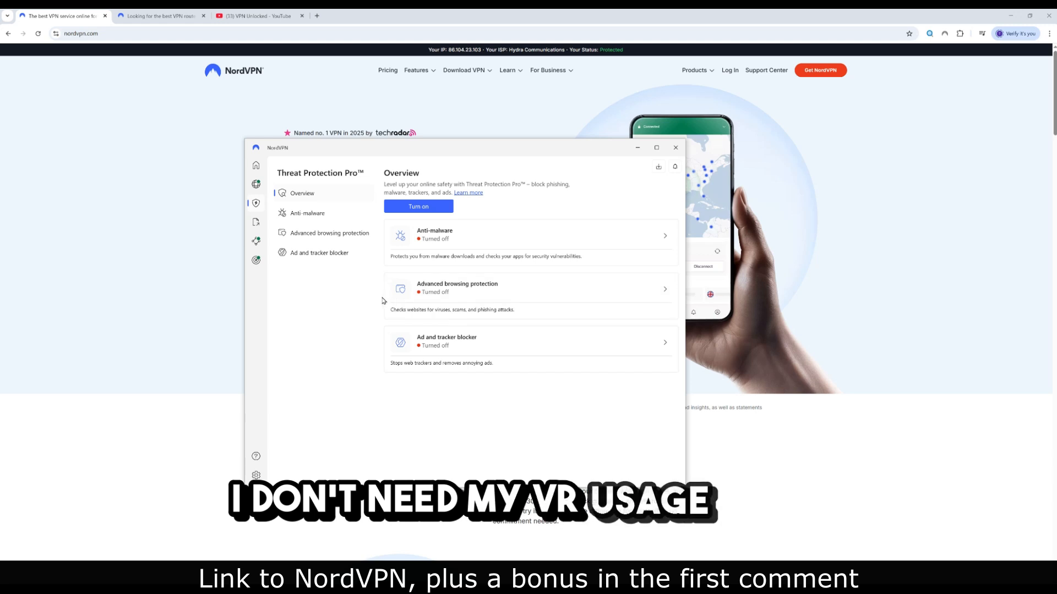
click(417, 70)
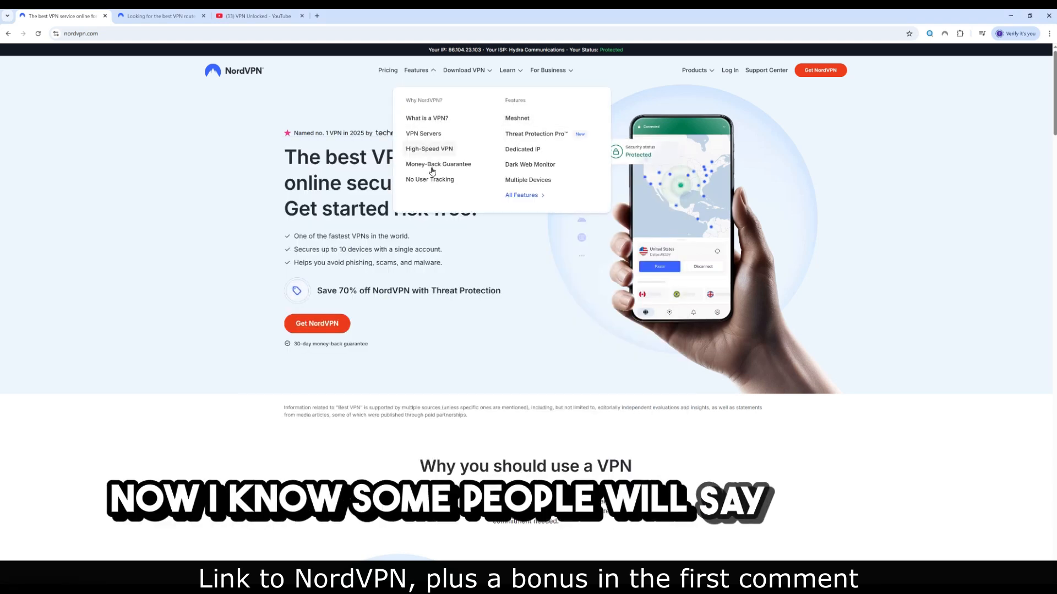
click(430, 179)
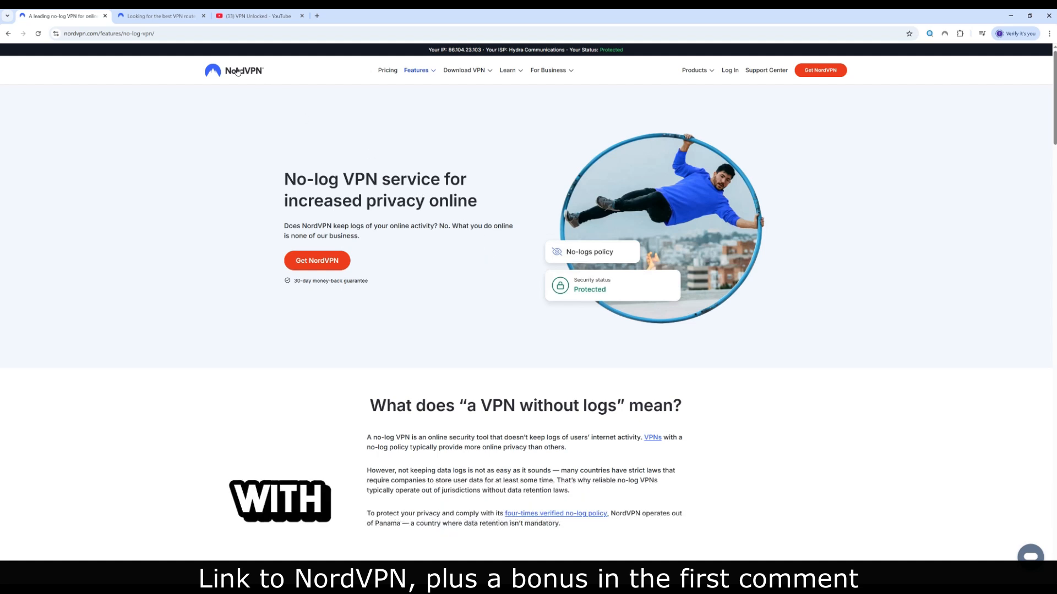
click(233, 70)
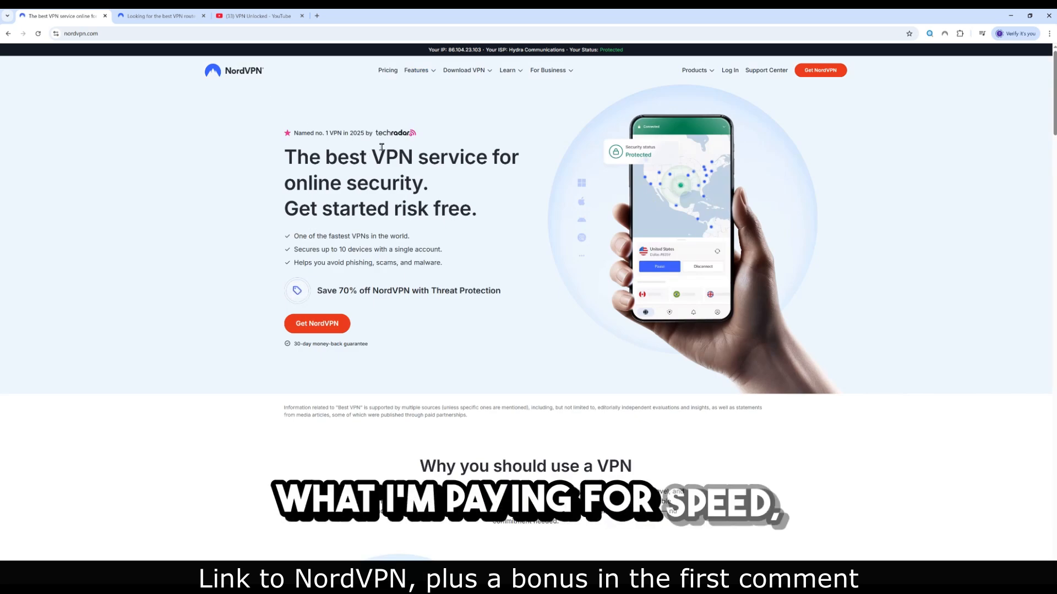
mouse_move(413, 88)
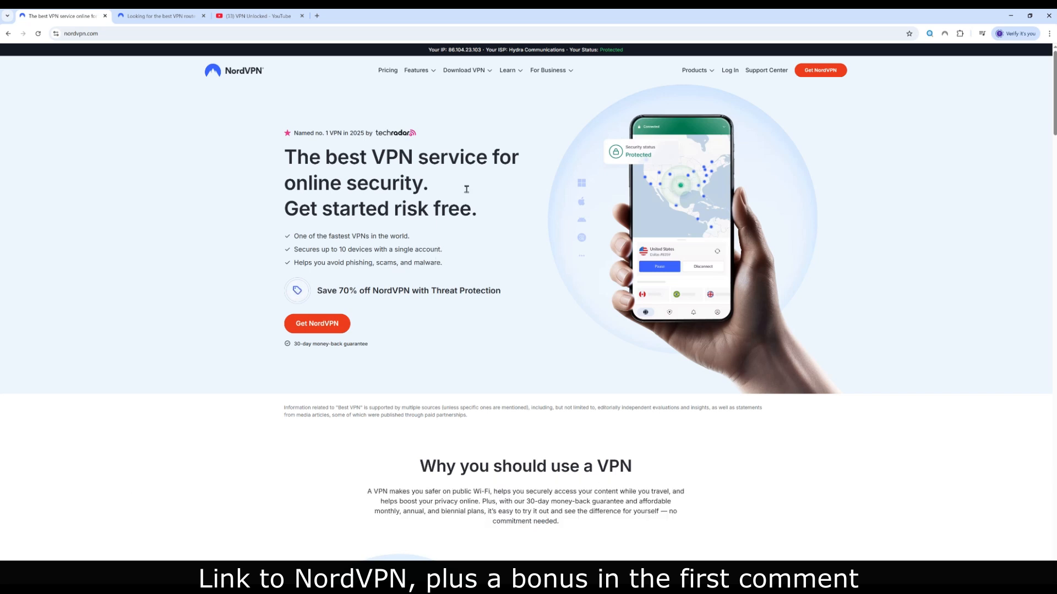
Step: Switch to the ExpressVPN vs NordVPN video and expand its pinned deal comment
click(260, 15)
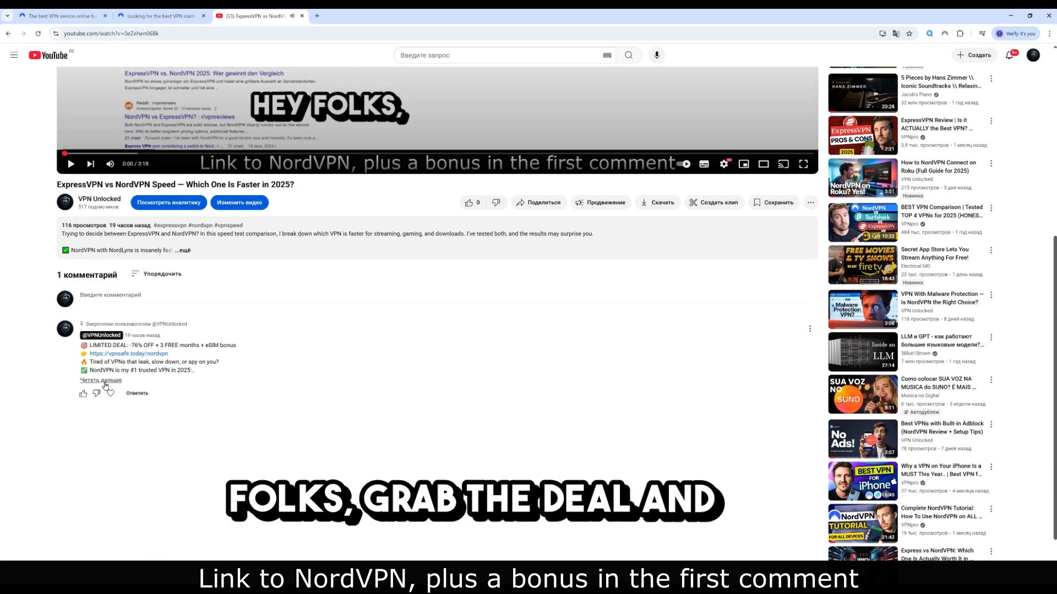
click(100, 380)
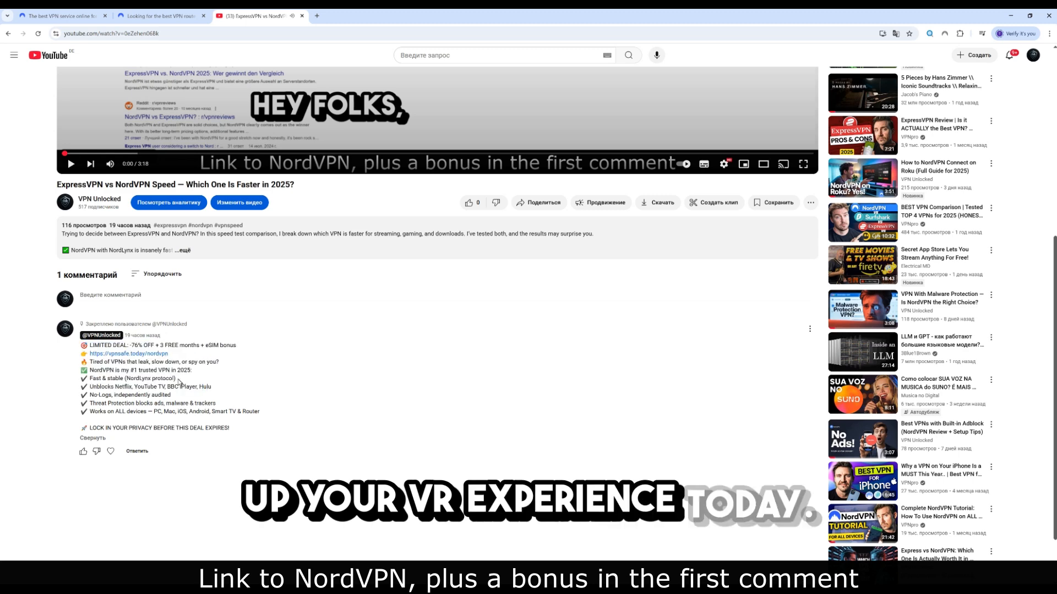
mouse_move(221, 401)
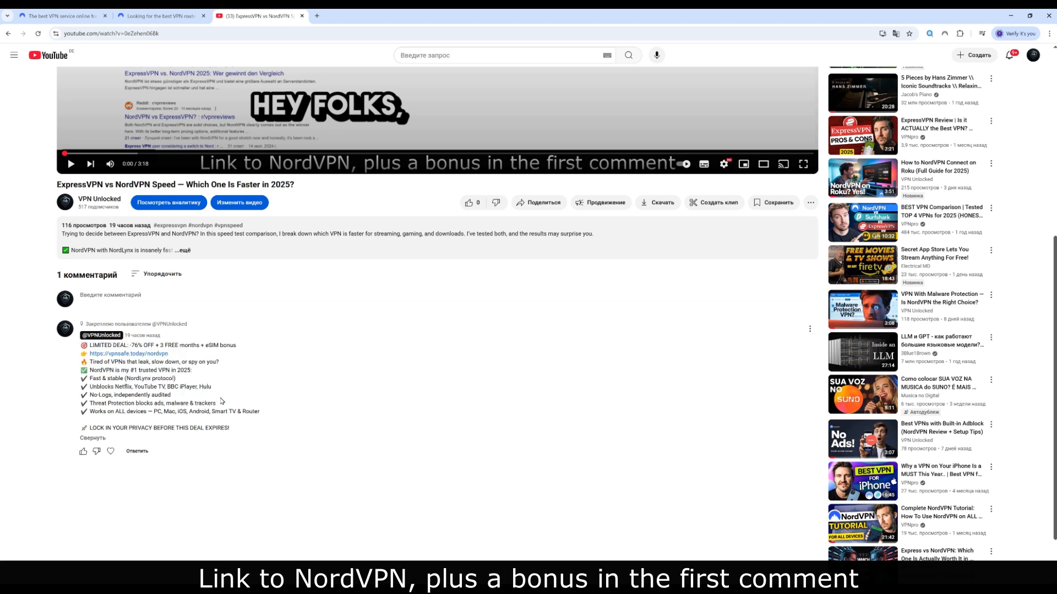